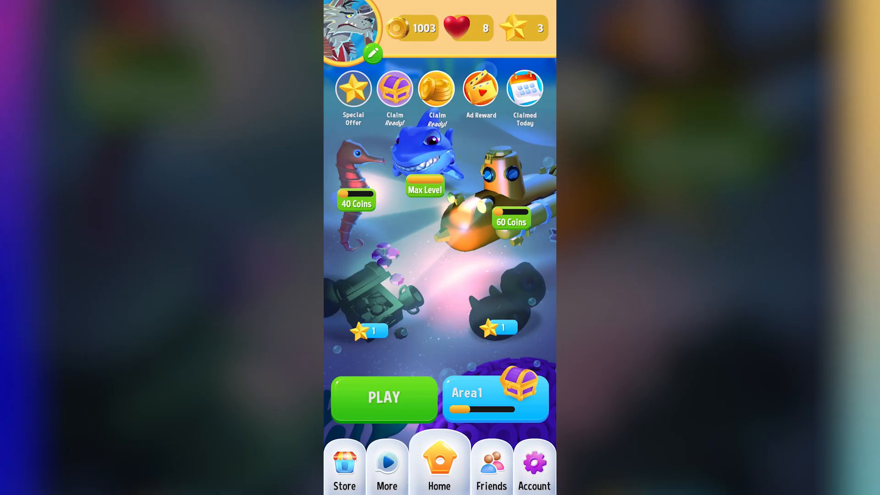
# View the All Players list, claim the 50-coin Daily Reward and return to the Home hub
pyautogui.click(491, 466)
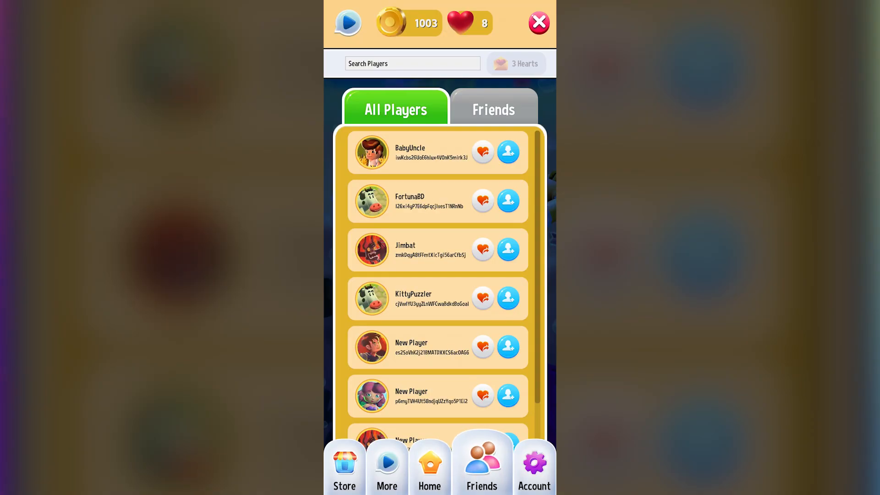
pyautogui.click(494, 109)
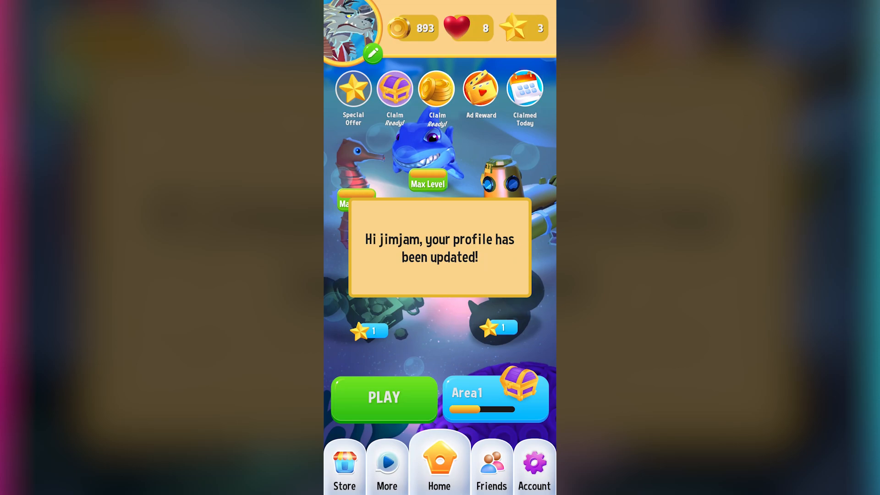
pyautogui.click(343, 469)
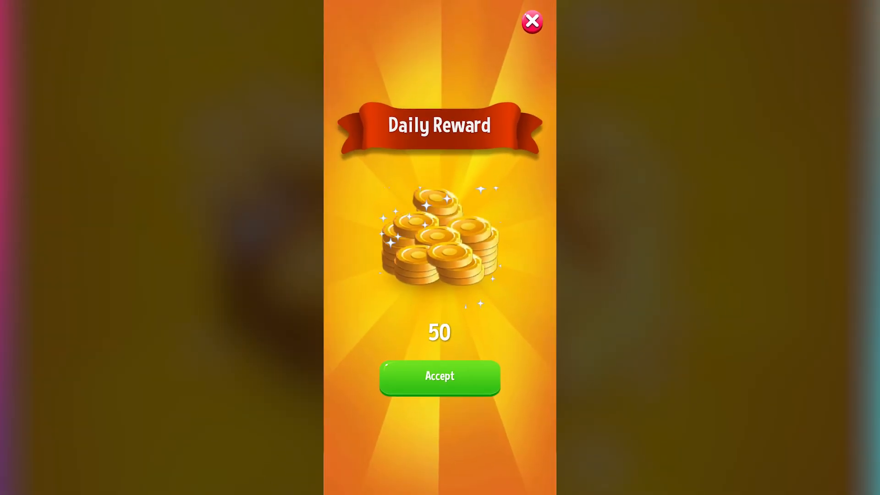
pyautogui.click(439, 376)
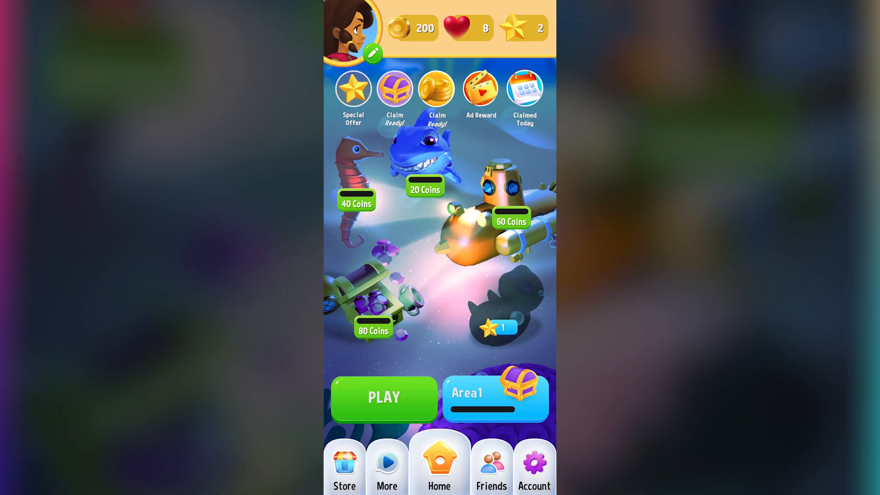
pyautogui.click(494, 399)
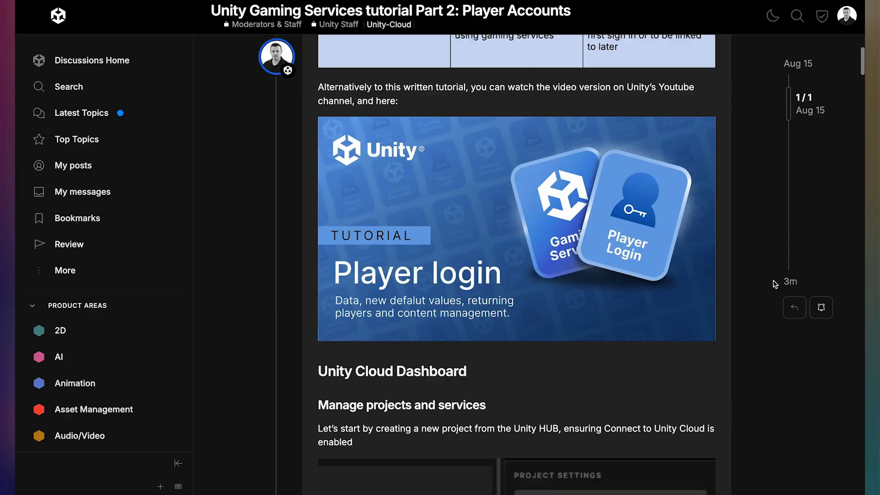
# Scroll the Player Accounts forum post down to the SignInOrLinkWithUnity login-flow code
pyautogui.scroll(-3)
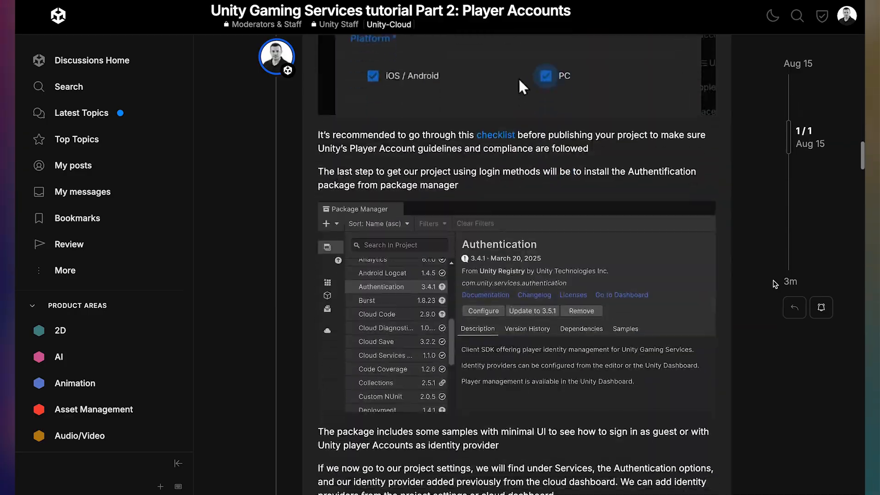
pyautogui.scroll(-3)
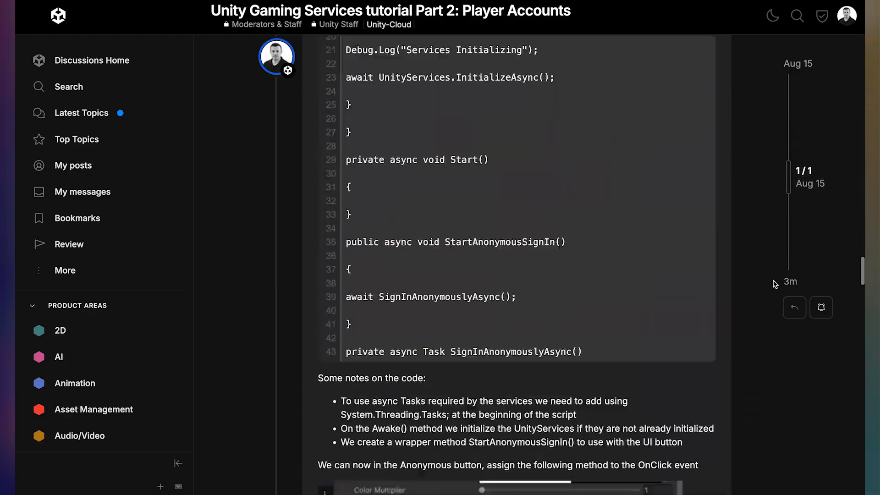
pyautogui.scroll(-3)
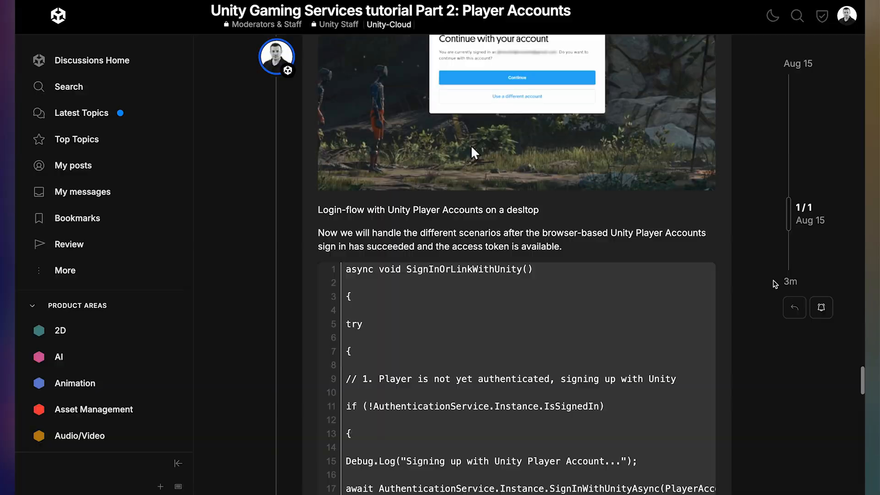
pyautogui.scroll(-3)
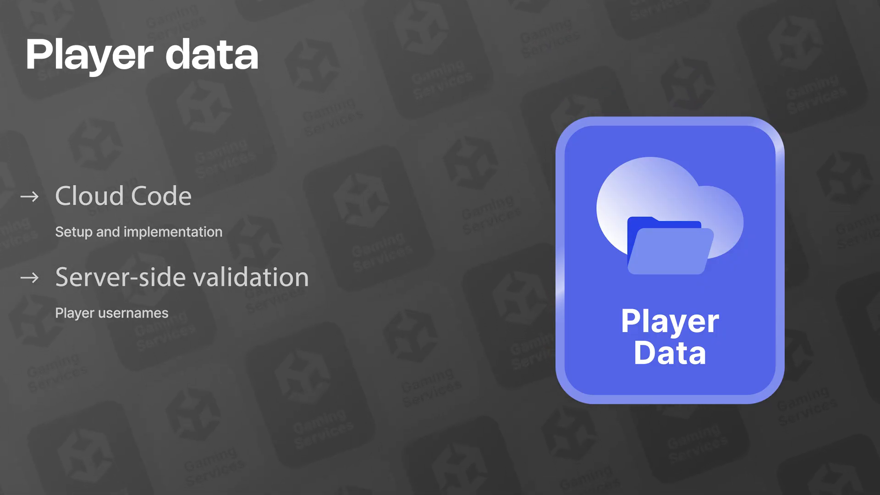
# Advance from the Player data slide to the Player economy slide
pyautogui.press('Right')
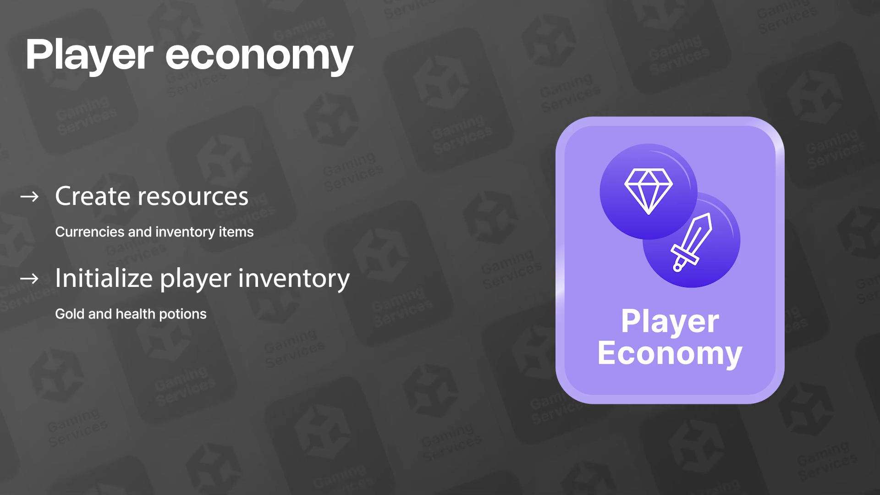